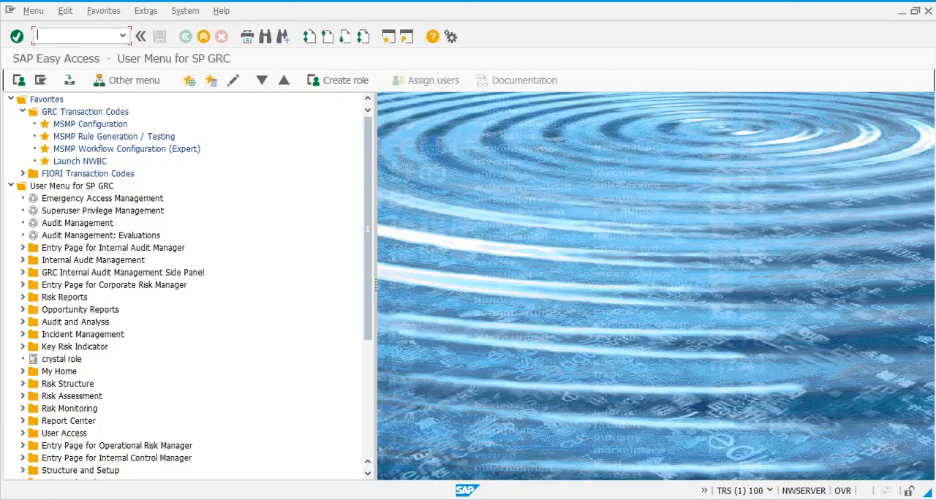
Run transaction SMICM to open the ICM Monitor for server NWSERVER_TRS_02.
text(s)
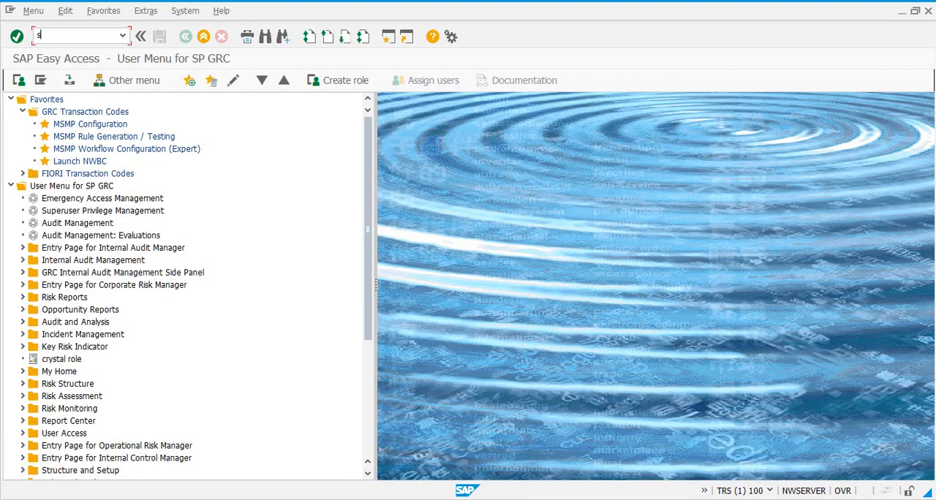
text(m)
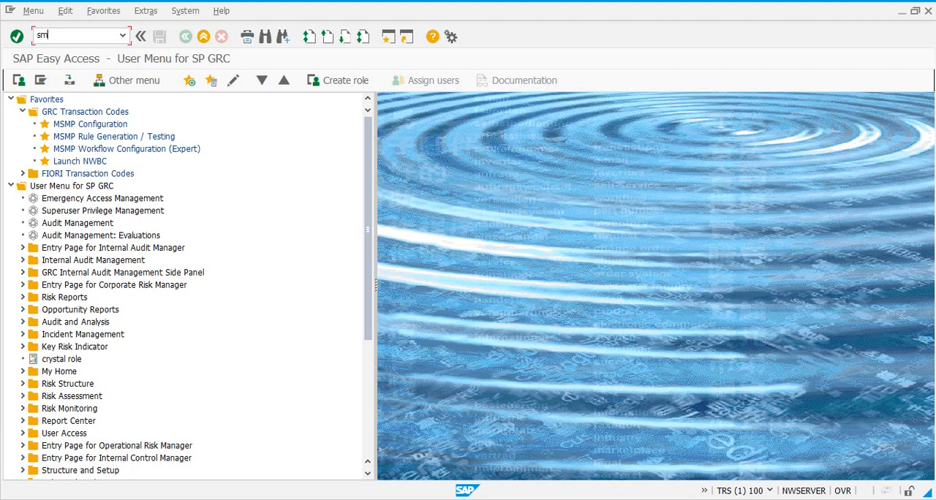
key(Enter)
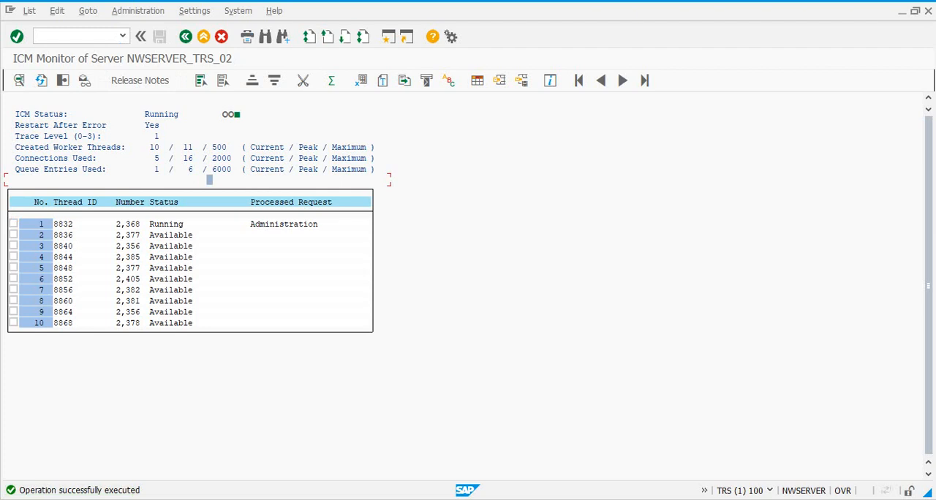
mouse_move(76, 81)
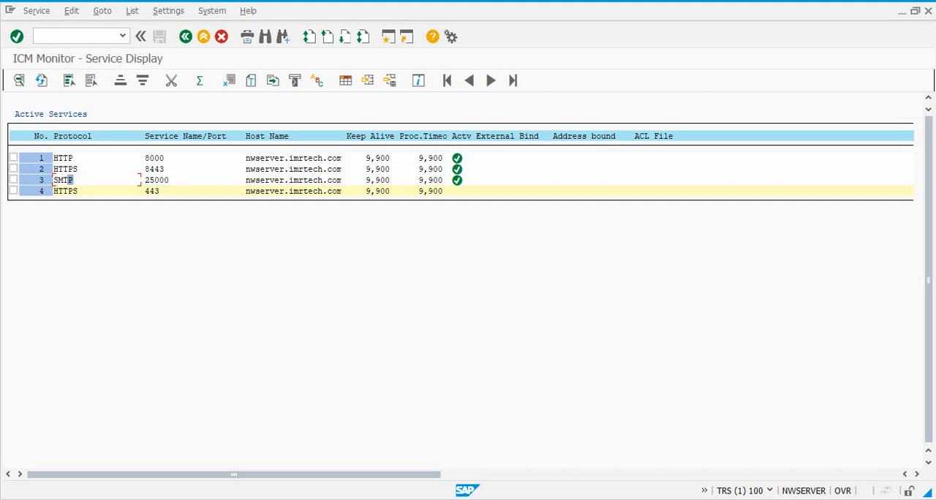
mouse_move(460, 158)
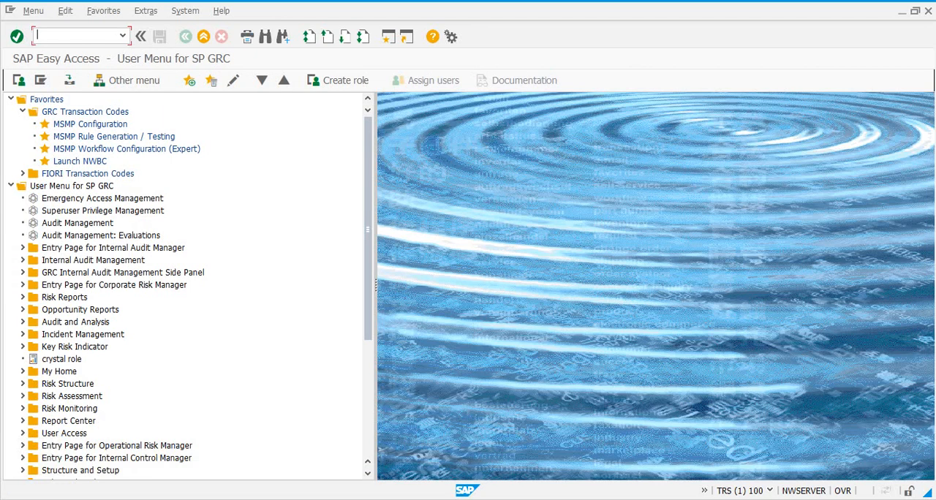
Enter transaction code SSTRUST2, which SAP GUI rejects as non-existent.
text(su01)
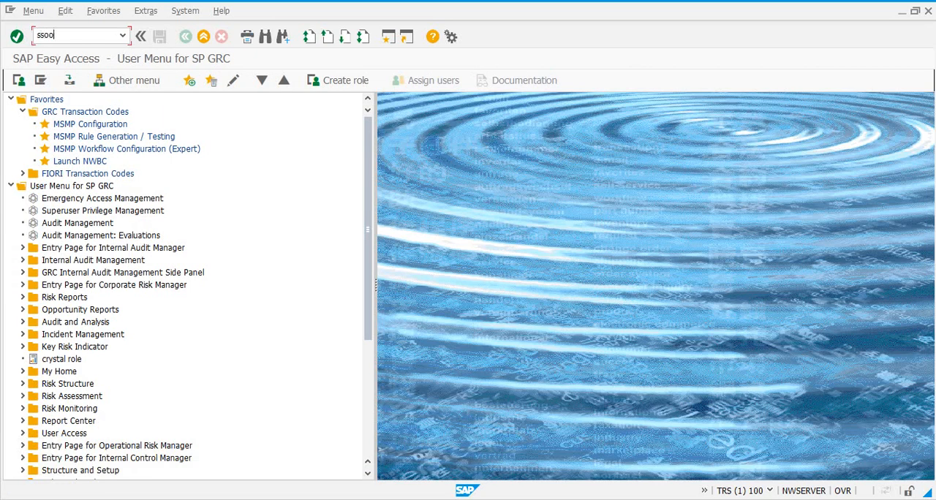
text(sst)
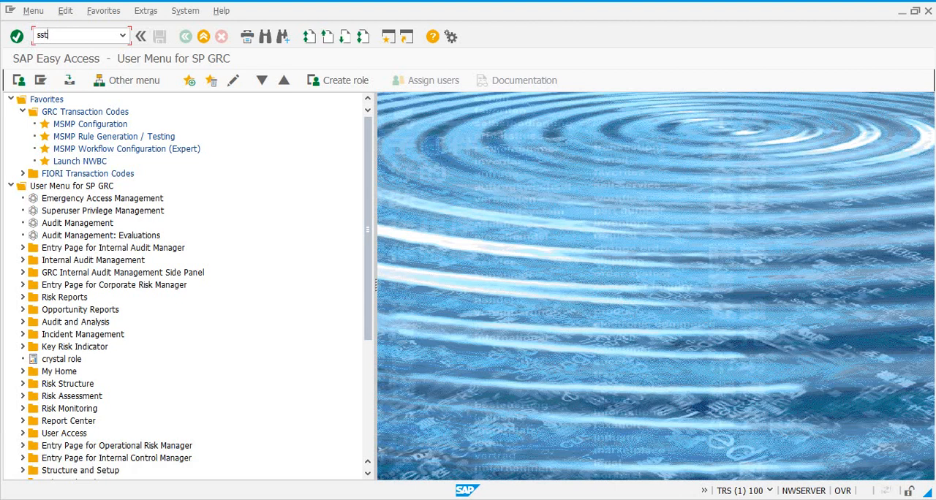
key(Backspace)
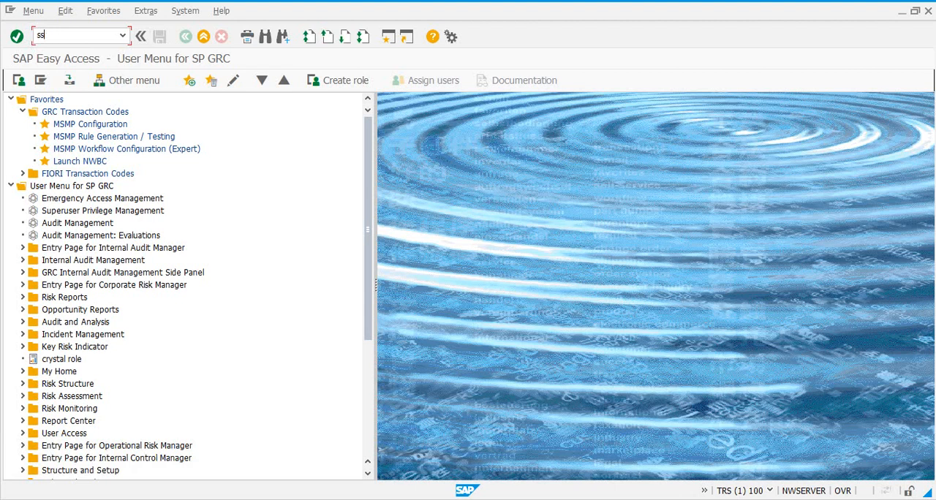
text(ot)
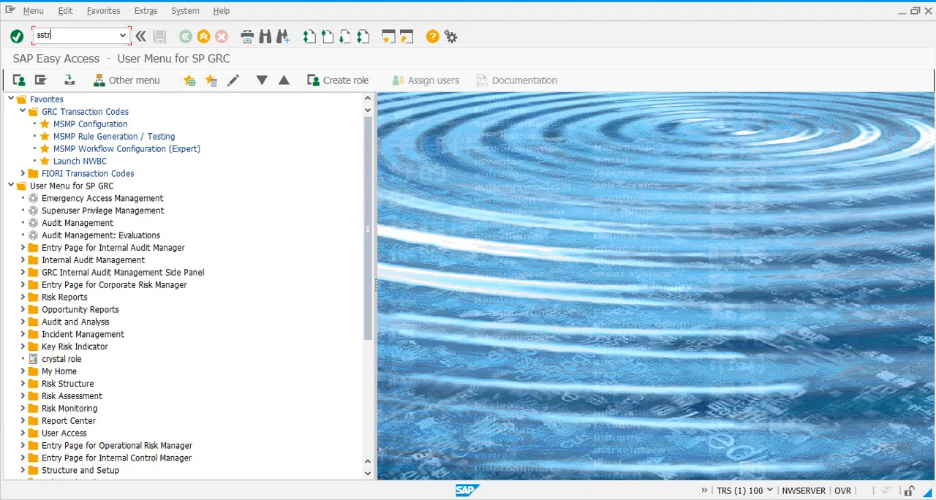
text(rust0)
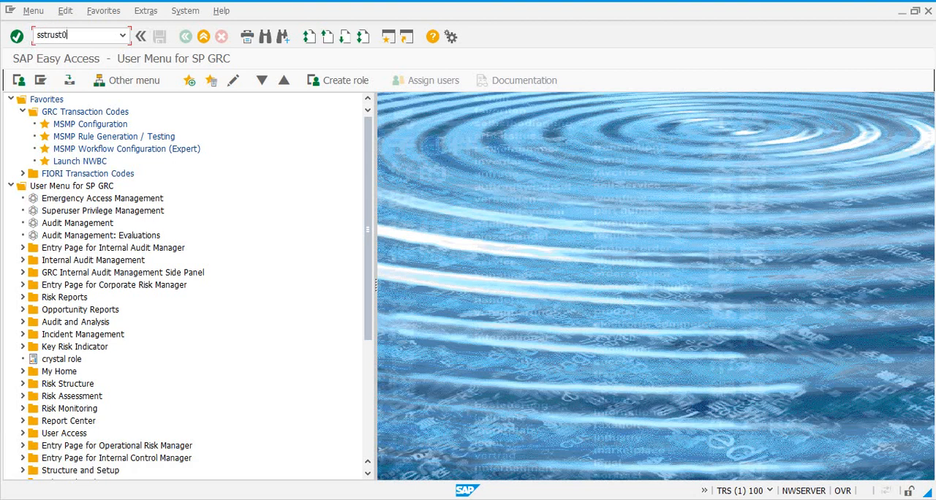
key(Backspace)
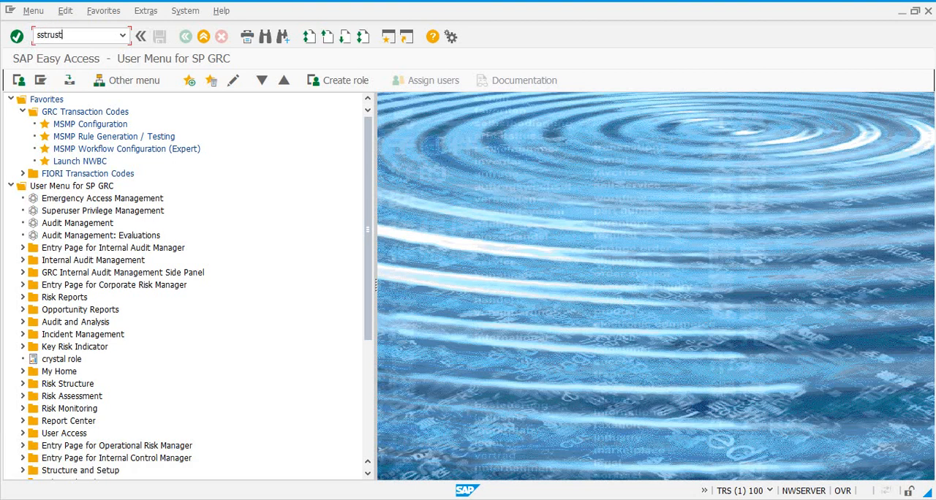
key(Enter)
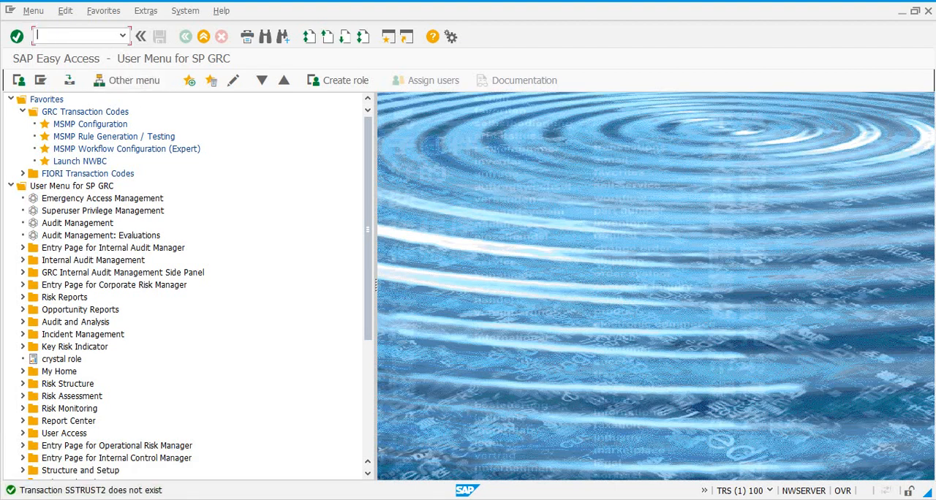
Run STRUSTSSO2 to open the Trust Manager for Single Sign-On with Logon Ticket.
click(71, 186)
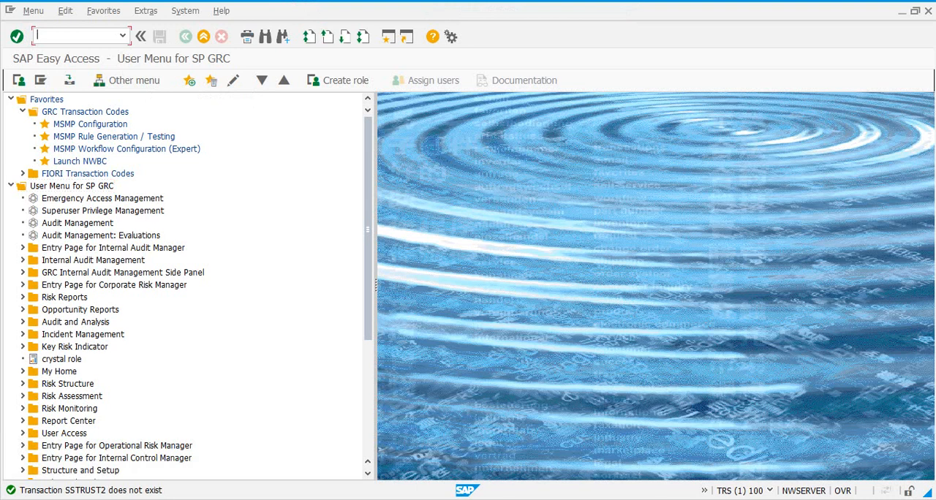
text(stru)
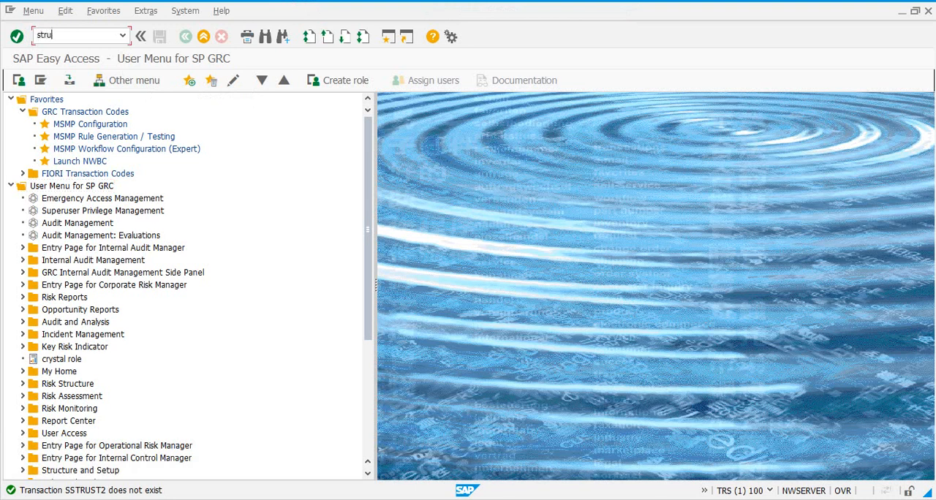
text(strustsso)
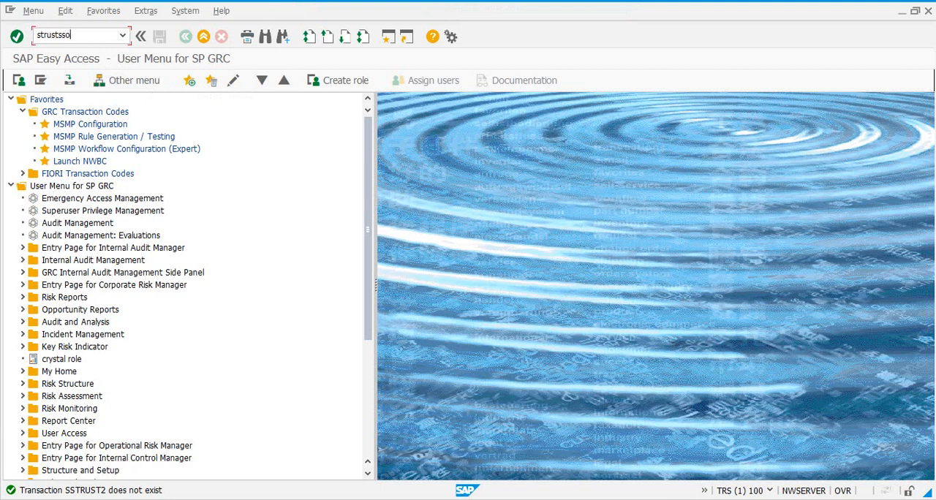
key(Enter)
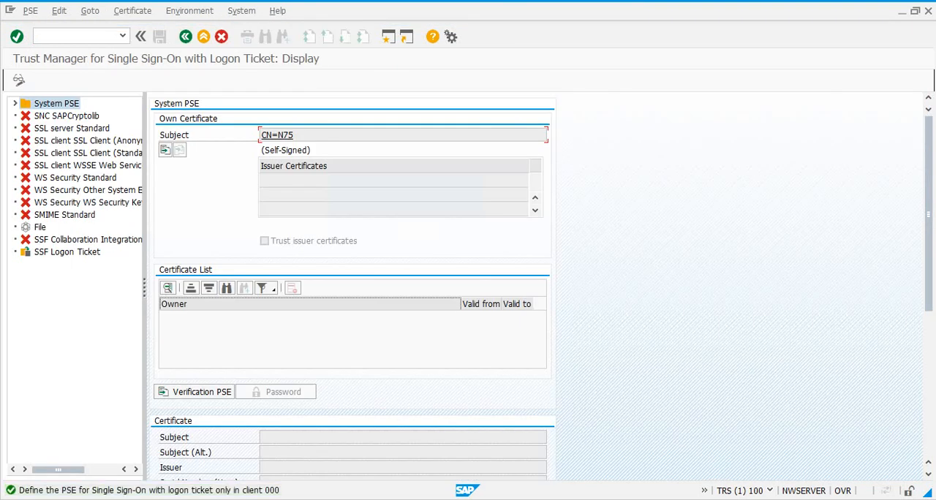
Inspect the System PSE's self-signed certificate, then leave back to the SP GRC user menu.
click(88, 140)
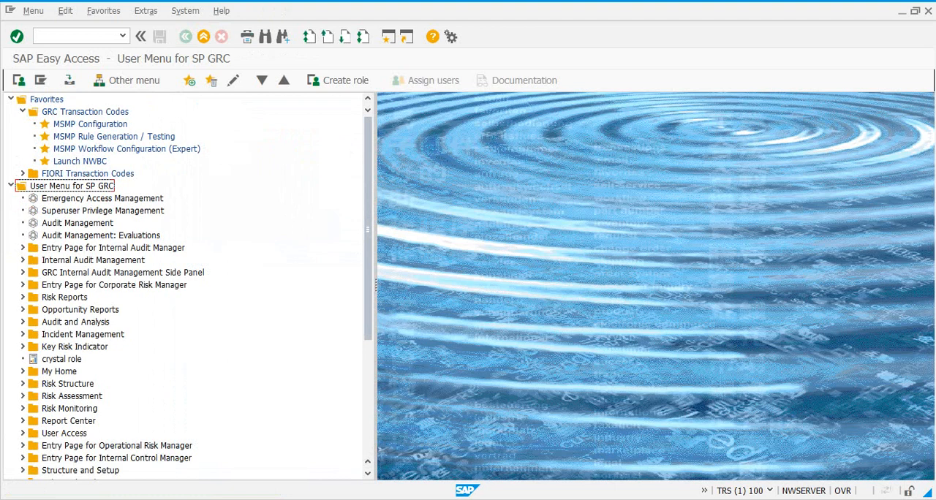
mouse_move(134, 80)
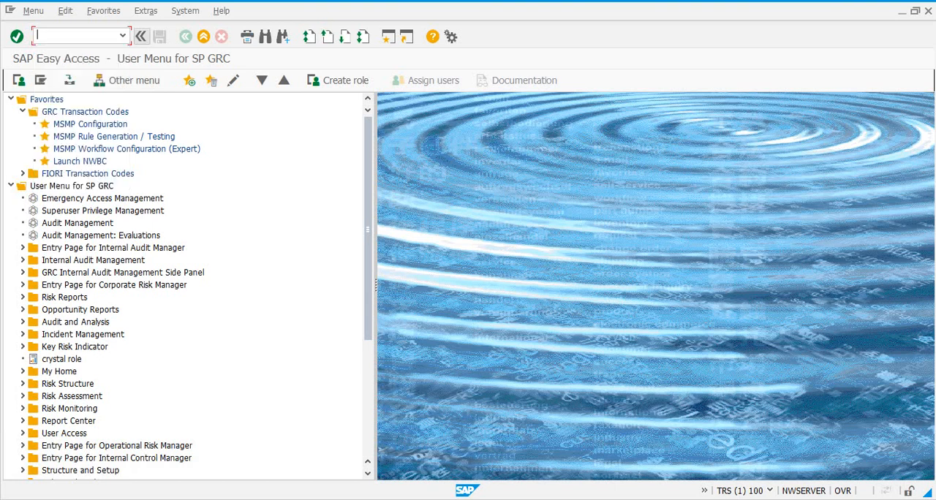
mouse_move(552, 241)
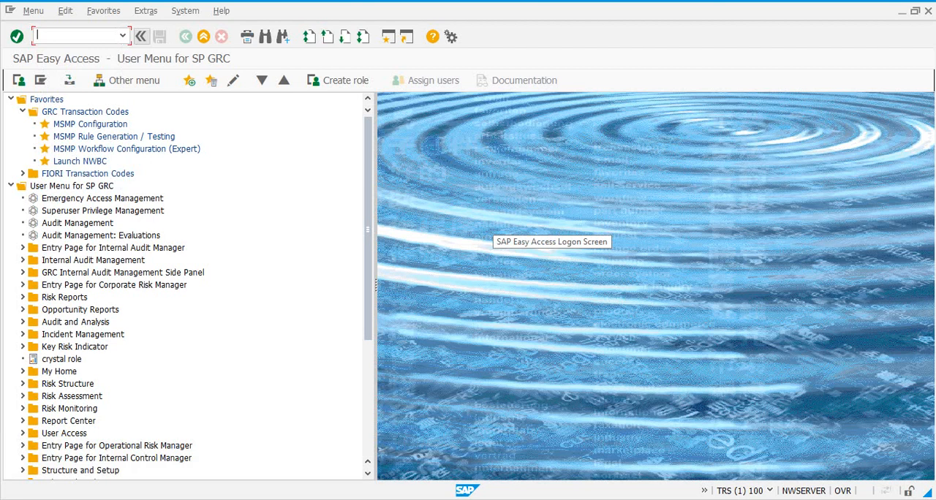